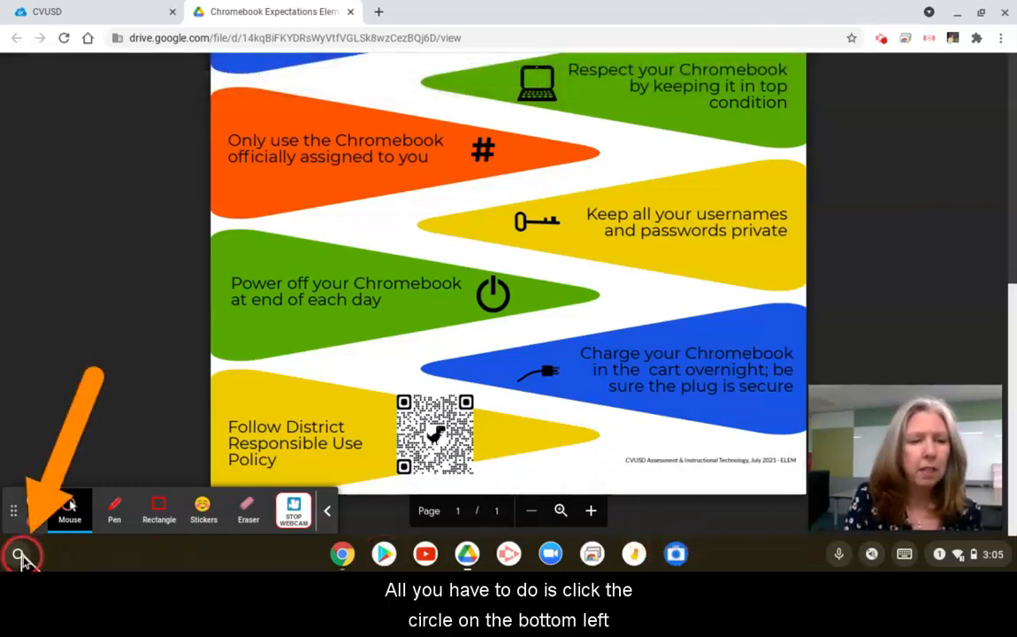
# - Search the ChromeOS launcher for 'camera' so the Camera app shows as the top result
pyautogui.click(18, 555)
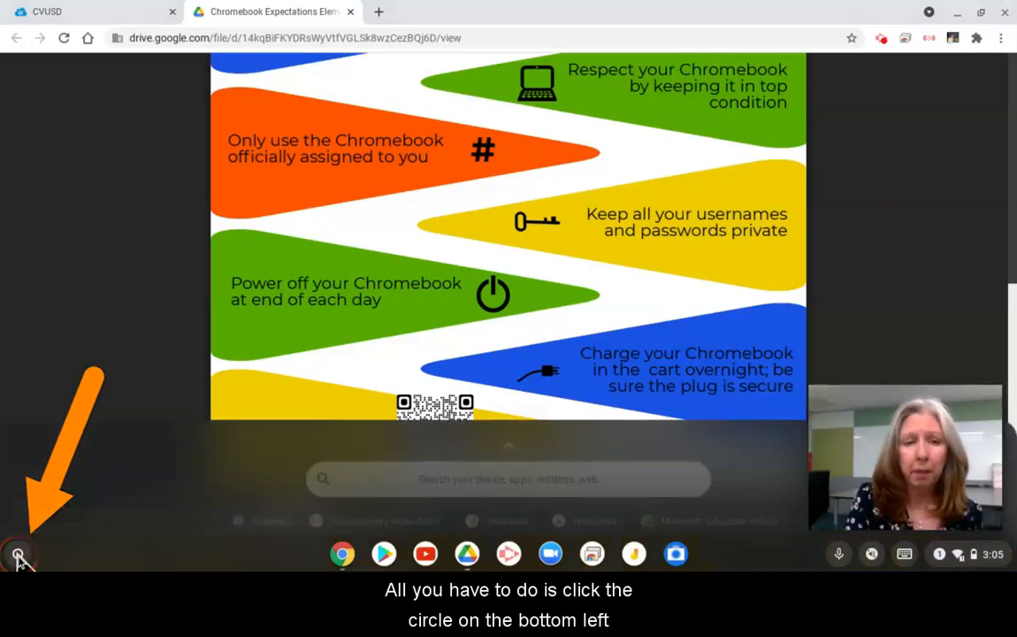
pyautogui.click(17, 553)
pyautogui.write('camer')
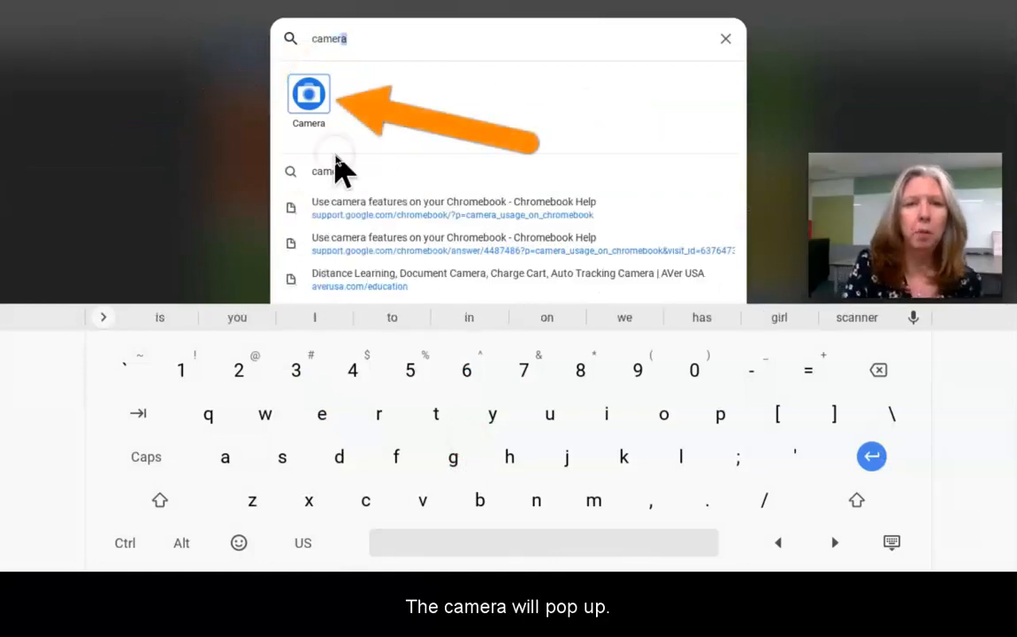
# - Launch the Camera app and check its shelf options (Unpin/Close) to confirm it is pinned
pyautogui.click(308, 95)
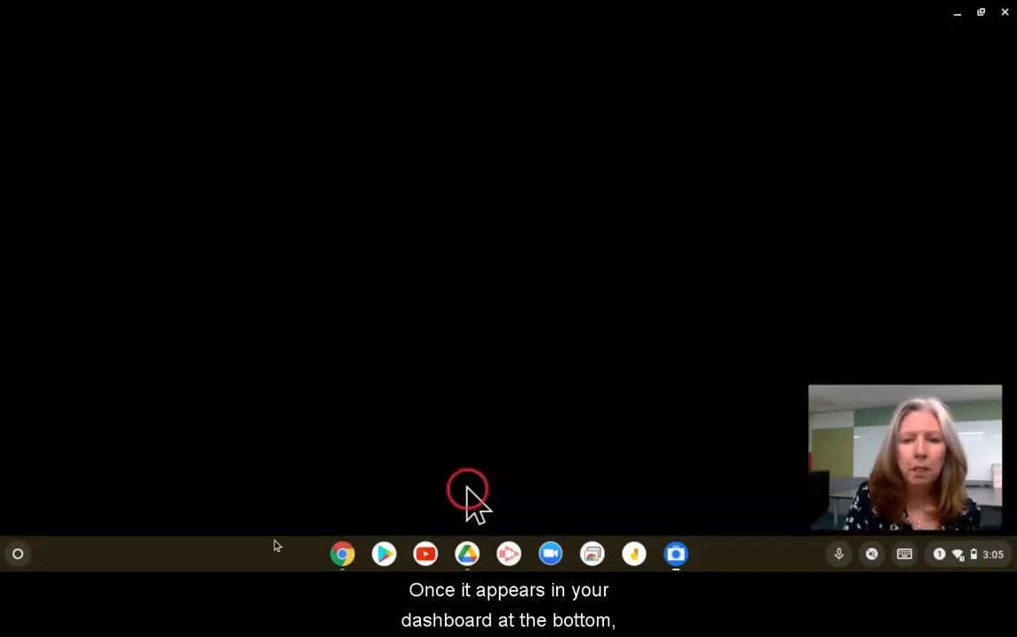
pyautogui.rightClick(676, 554)
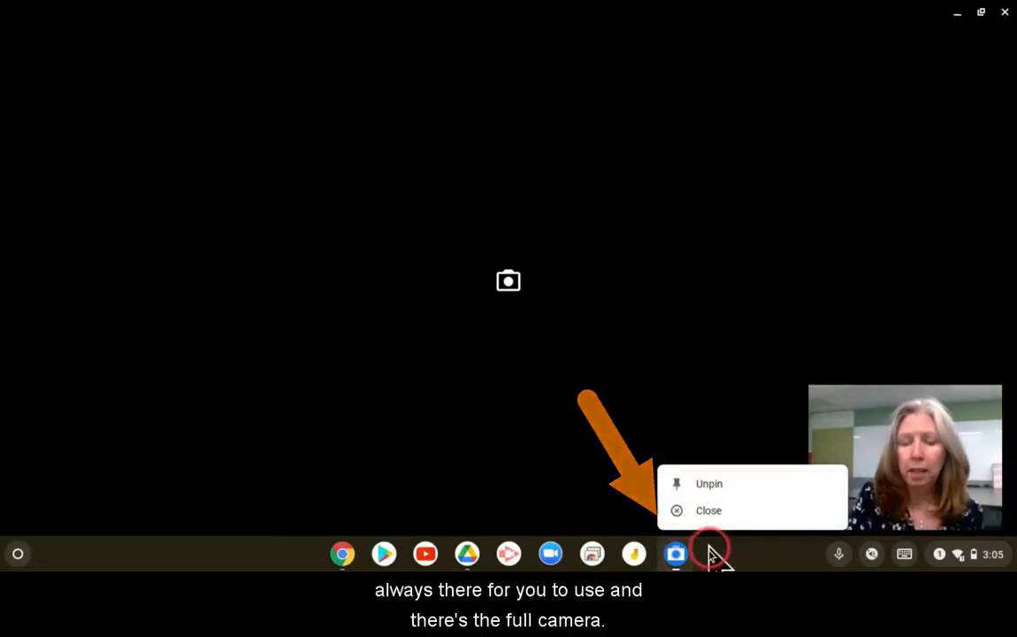
pyautogui.click(676, 553)
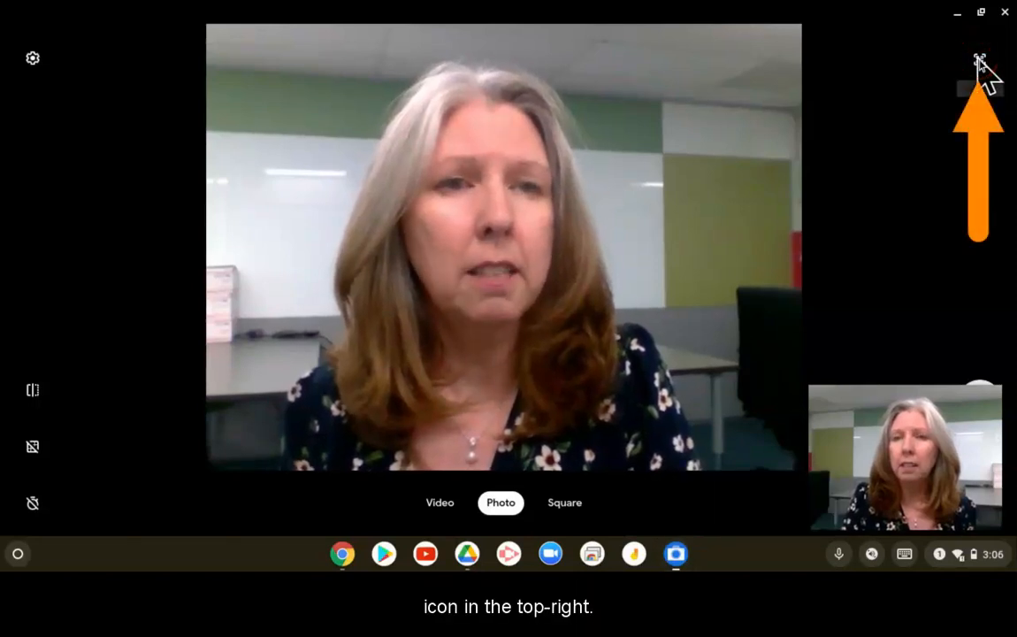
# - Switch the Camera app to QR code scanning mode showing the square detection frame
pyautogui.click(979, 59)
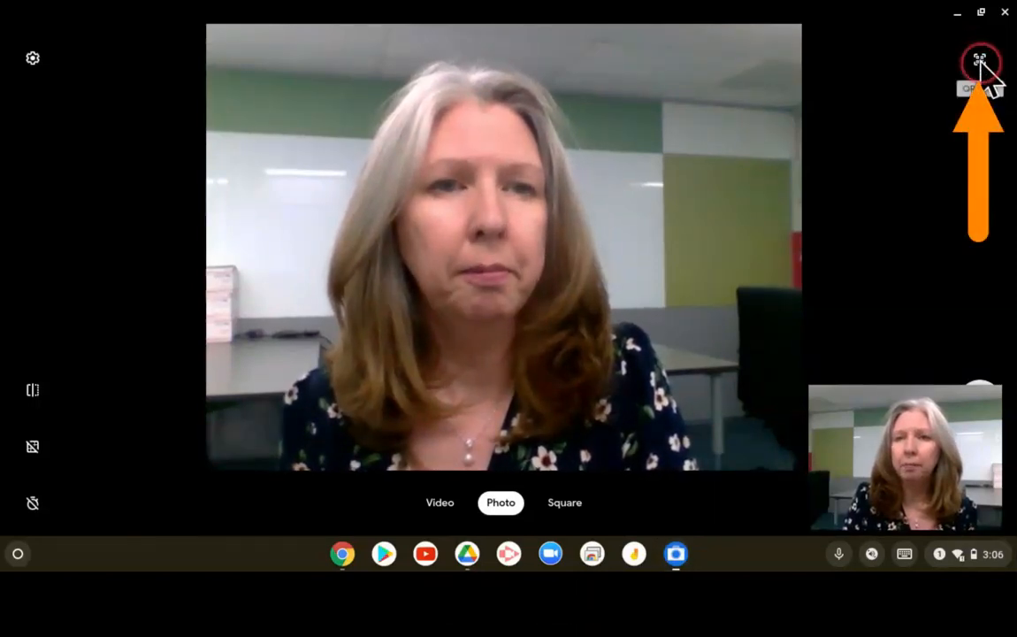
pyautogui.click(980, 60)
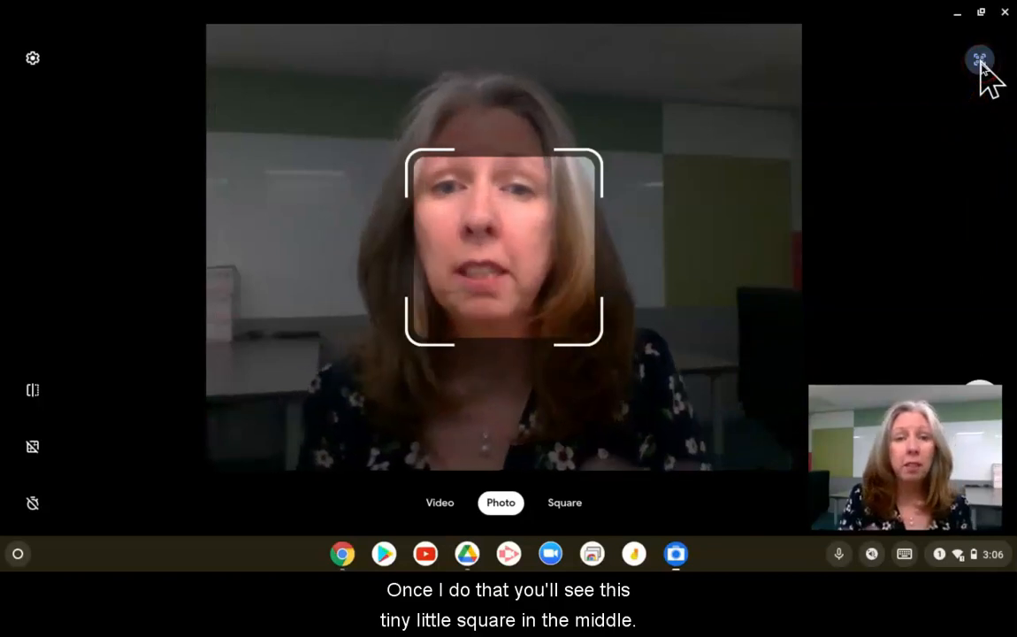